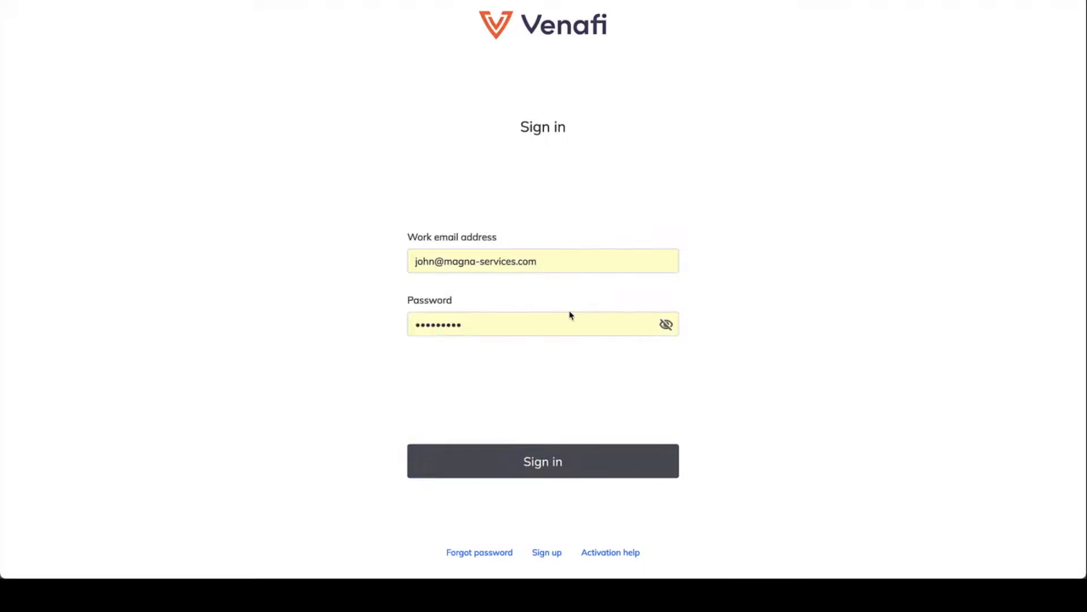
Pass the 'I'm not a robot' check and sign in with the entered credentials
{"action": "left_click", "coordinate": [435, 389]}
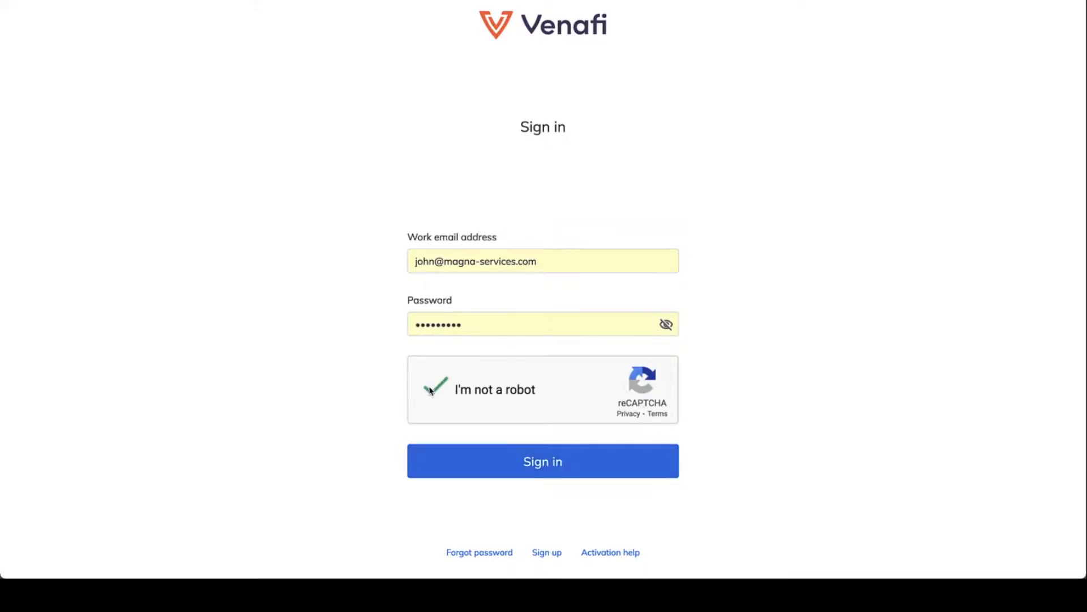
{"action": "left_click", "coordinate": [542, 461]}
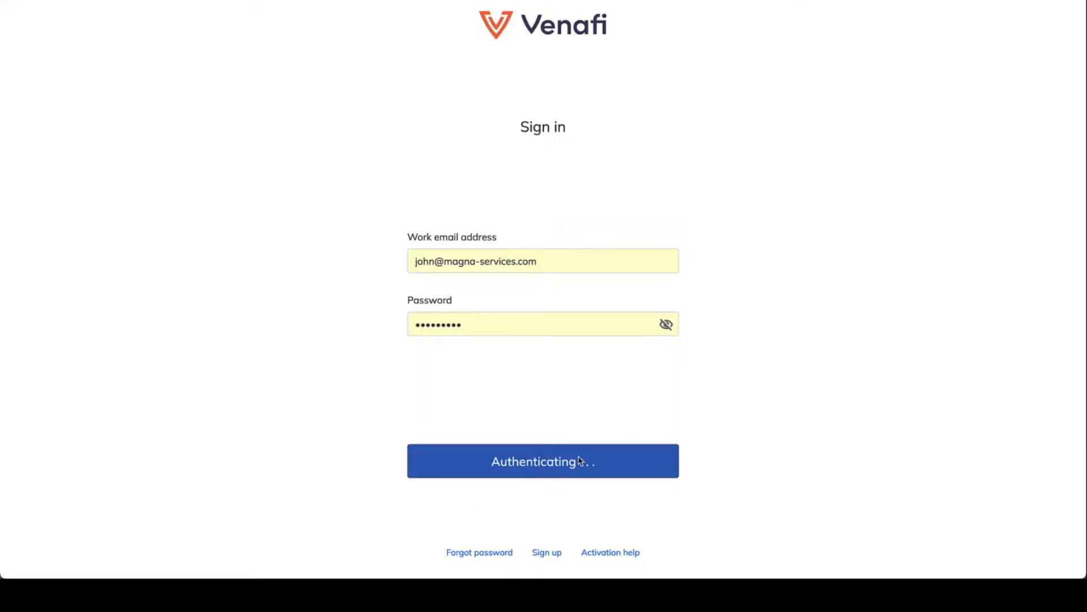
Wait for login to finish and reach the Dashboard with expired and at-risk counts
{"action": "left_click", "coordinate": [542, 461]}
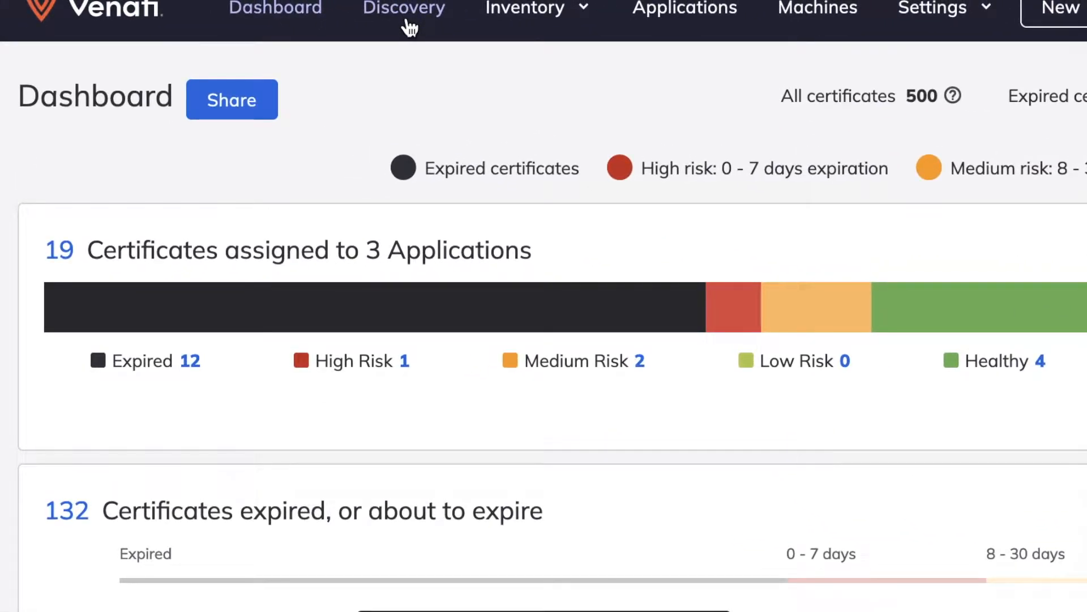
Add amplisight.io and amplisight.com as external discovery targets, then view internal discovery
{"action": "left_click", "coordinate": [404, 8]}
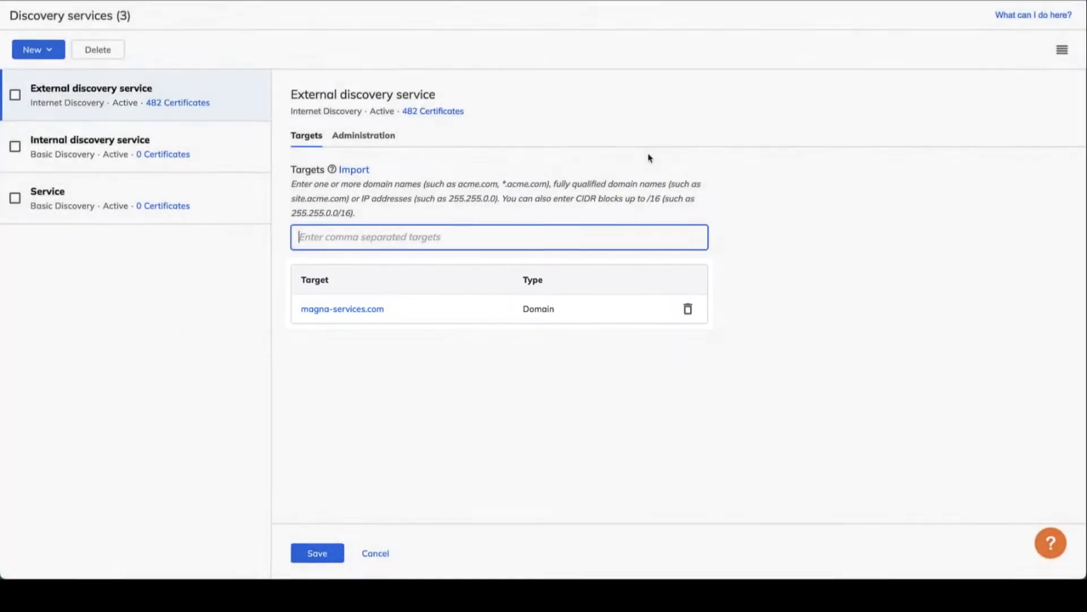
{"action": "type", "text": "amplisight.io amplisight.com"}
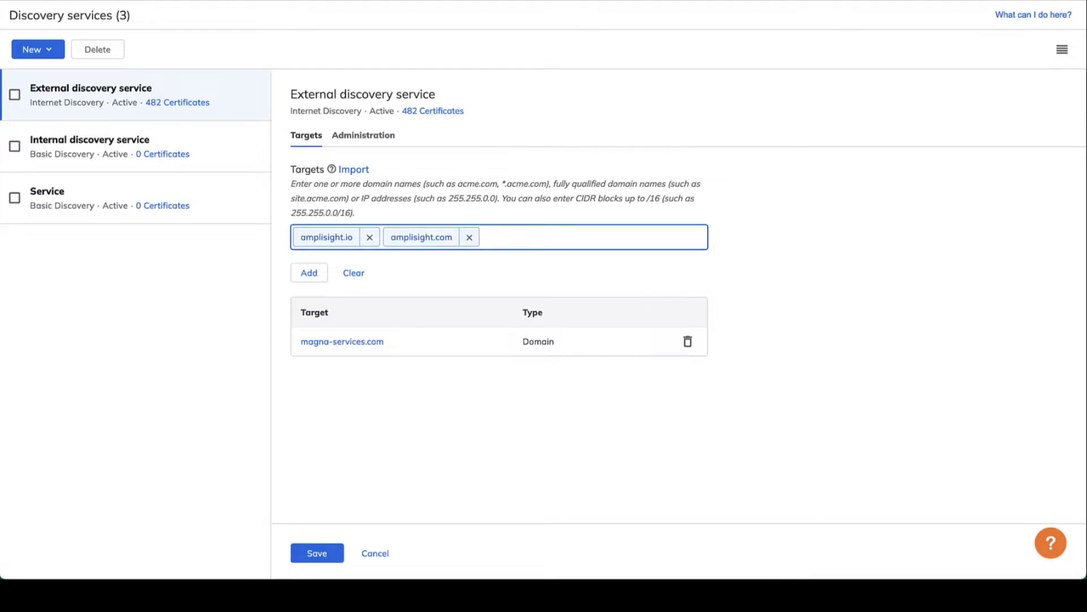
{"action": "left_click", "coordinate": [309, 271]}
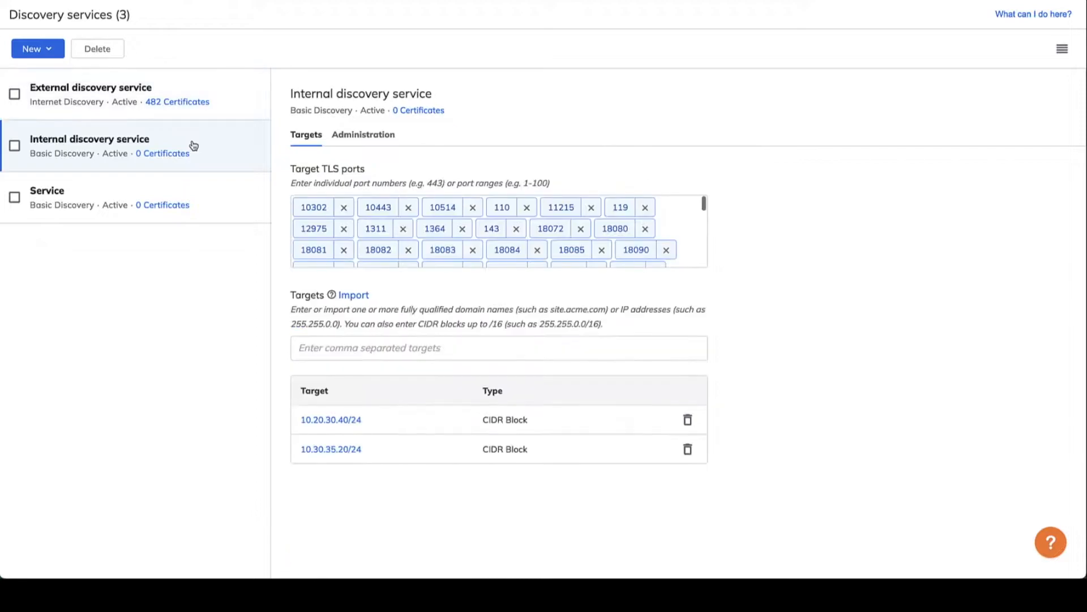
Add 172.16.0.0/24 as a third internal discovery CIDR target, returning to the Dashboard
{"action": "left_click", "coordinate": [497, 347]}
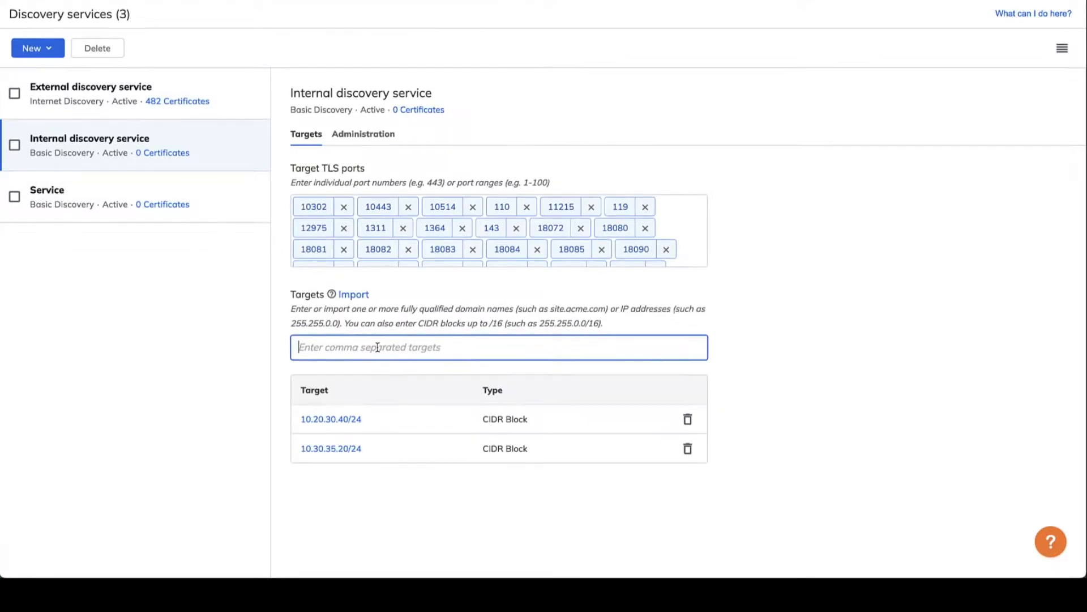
{"action": "type", "text": "172.16.0.0/24"}
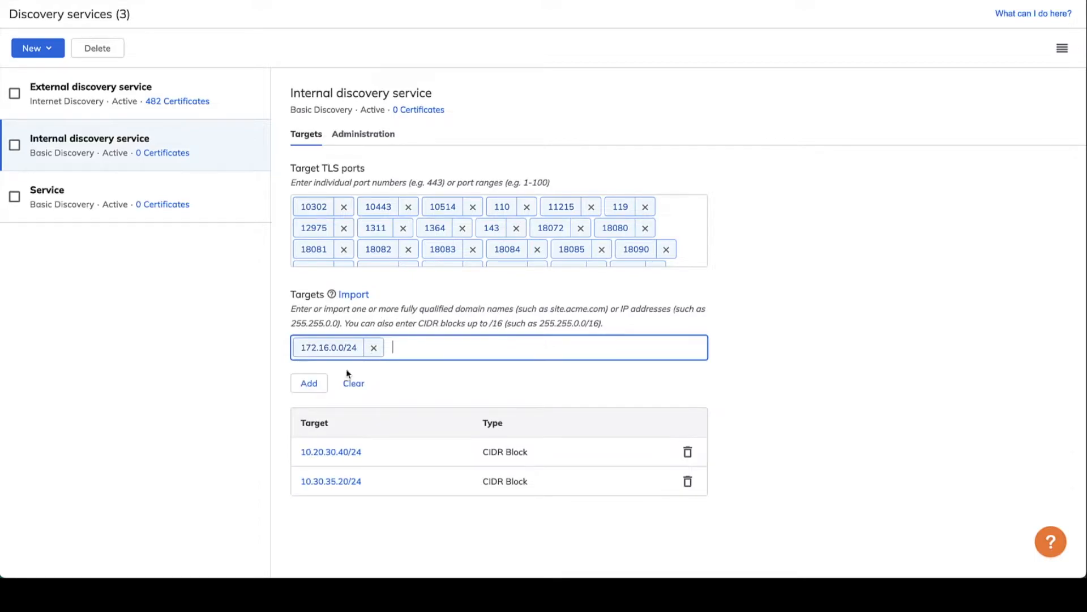
{"action": "left_click", "coordinate": [308, 383]}
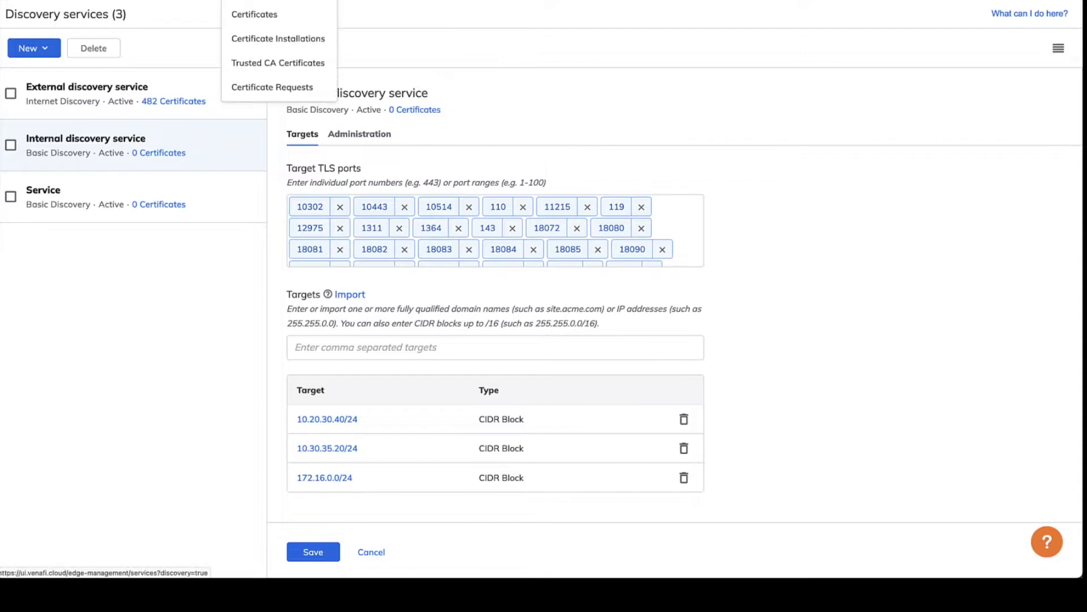
{"action": "left_click", "coordinate": [278, 38]}
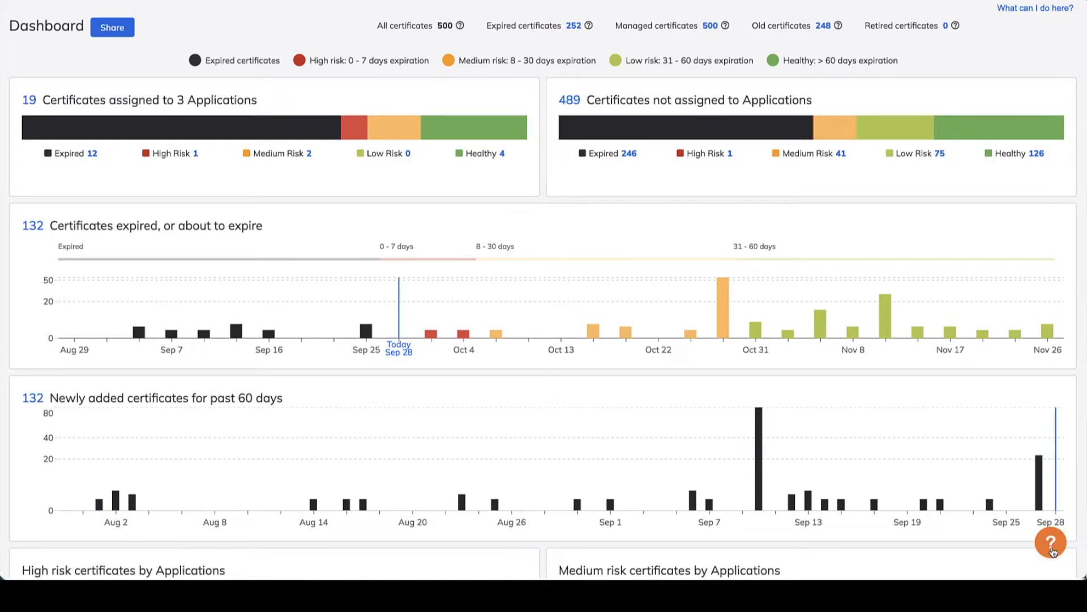
Open the 'Up and running with Venafi' walkthrough checklist from the help button
{"action": "left_click", "coordinate": [1051, 542]}
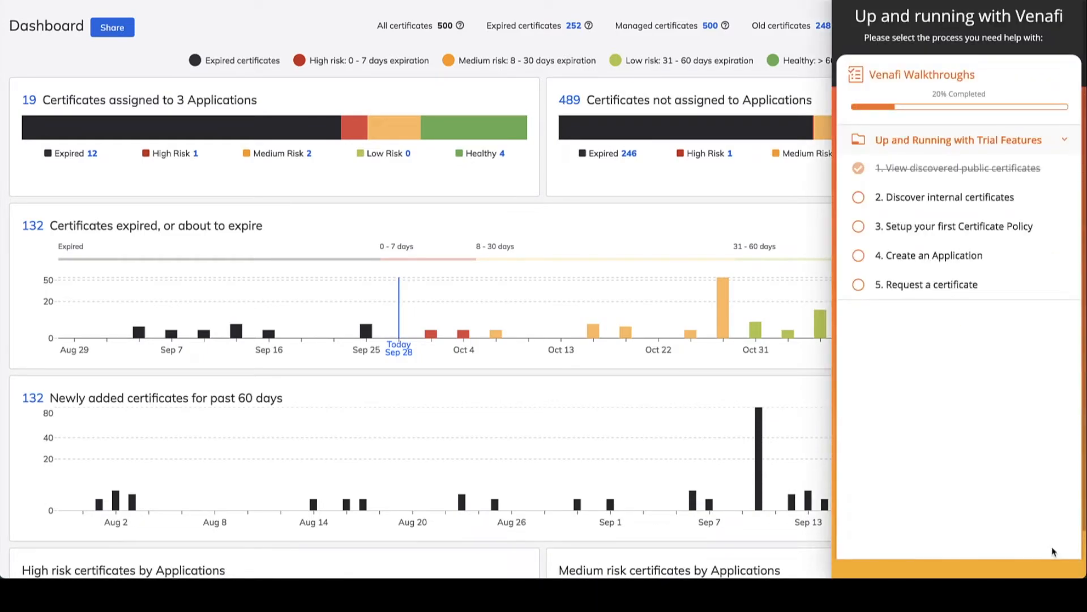